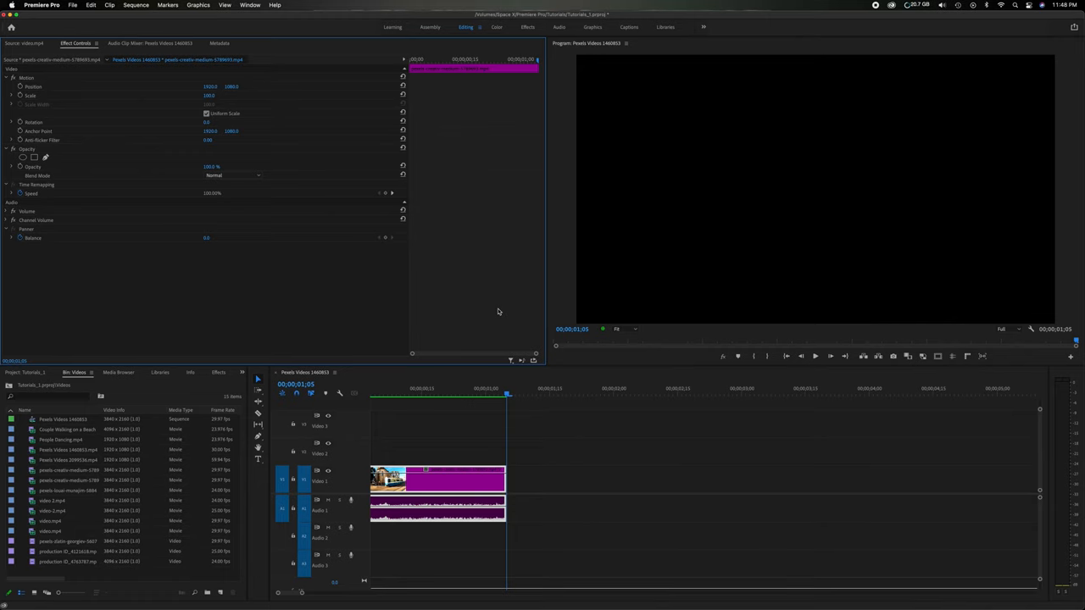
mouse_move(471, 378)
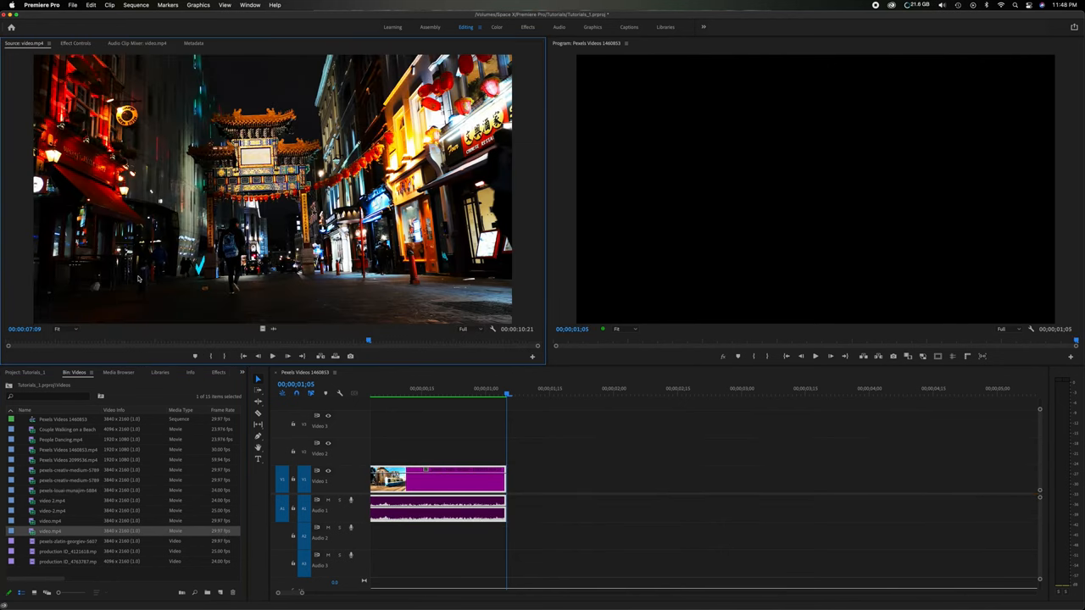
- Overwrite the night street clip from the Source Monitor into the start of the sequence
drag(368, 340, 117, 339)
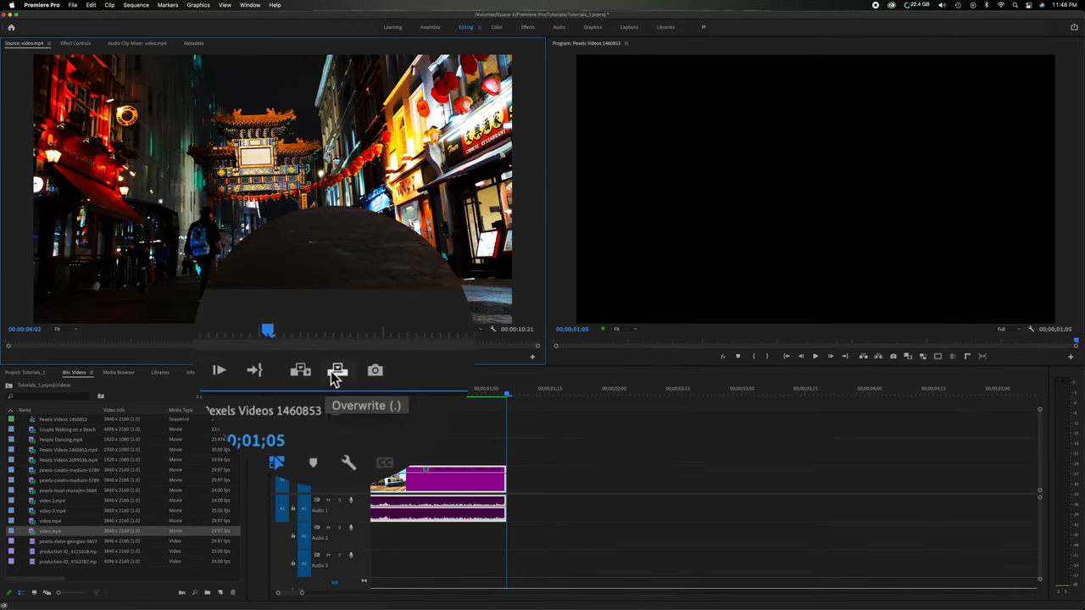
click(338, 370)
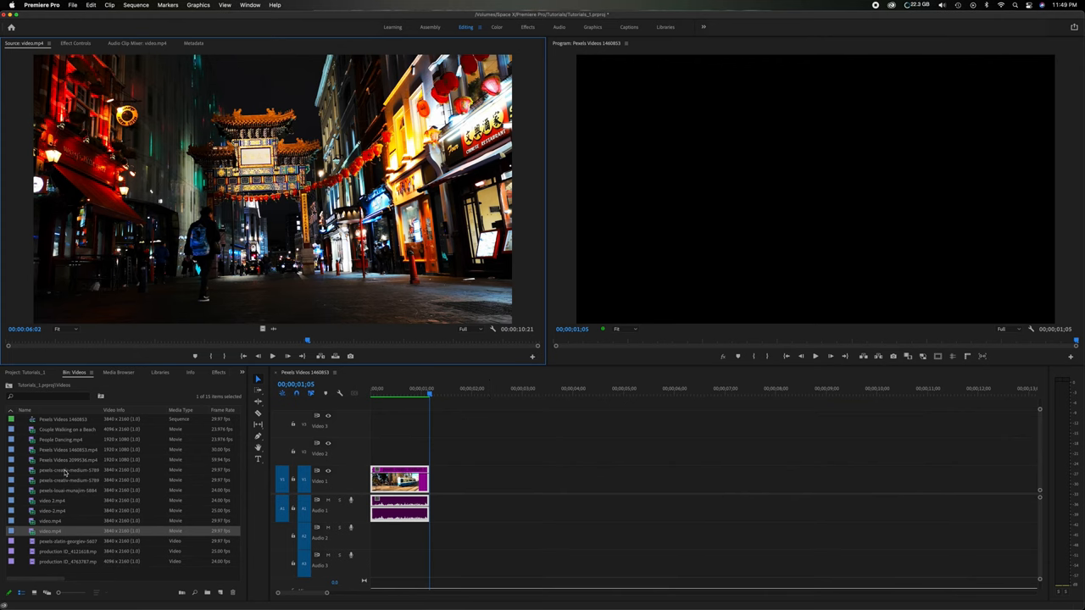
- Show the Project panel as full-screen icon thumbnails instead of a text list
click(65, 470)
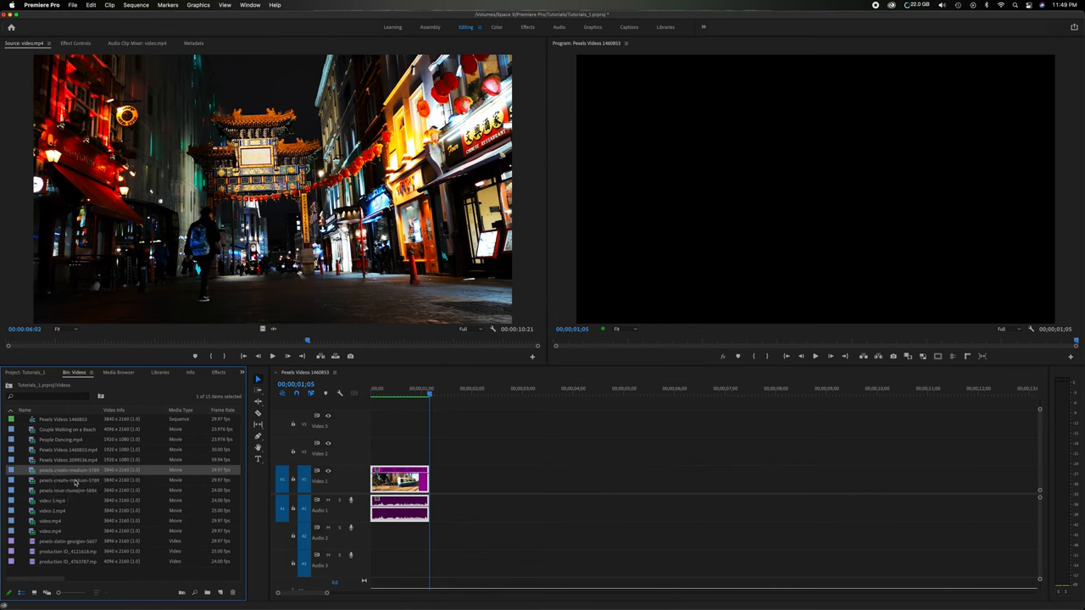
click(21, 593)
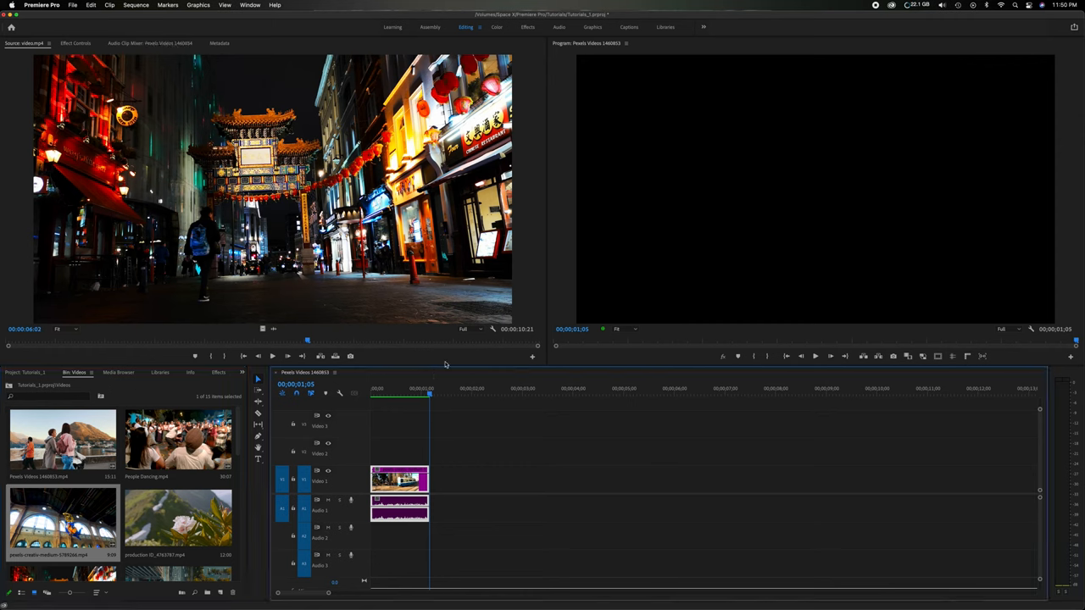
mouse_move(522, 295)
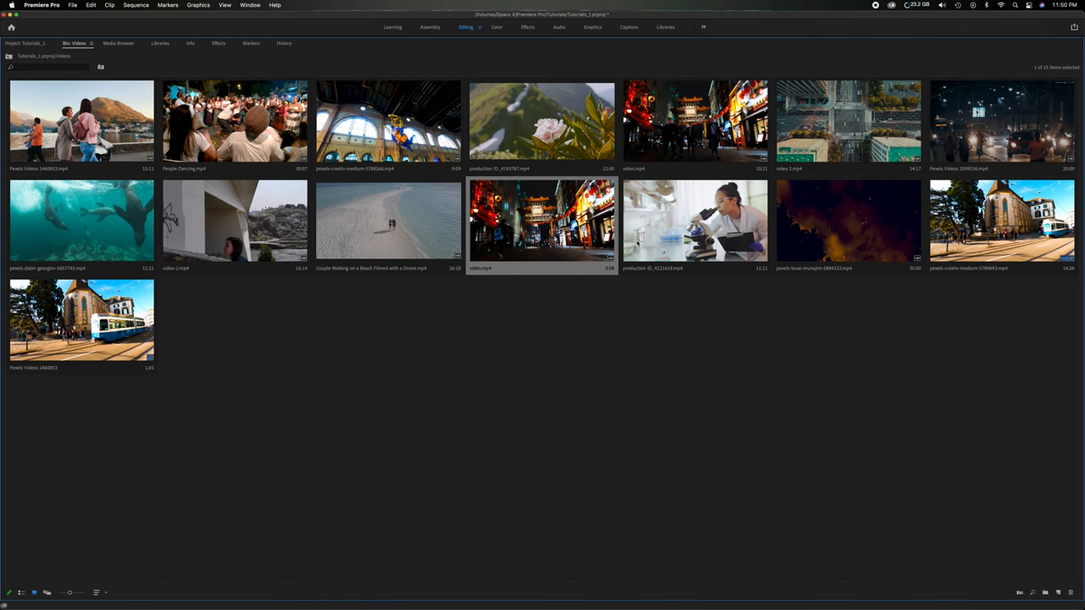
mouse_move(695, 221)
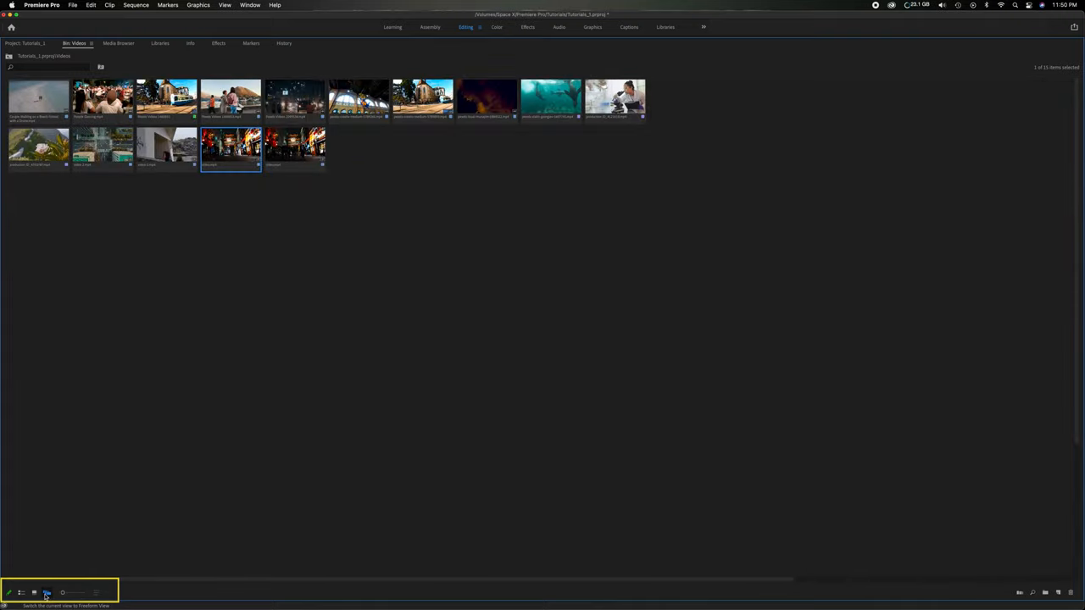
mouse_move(88, 457)
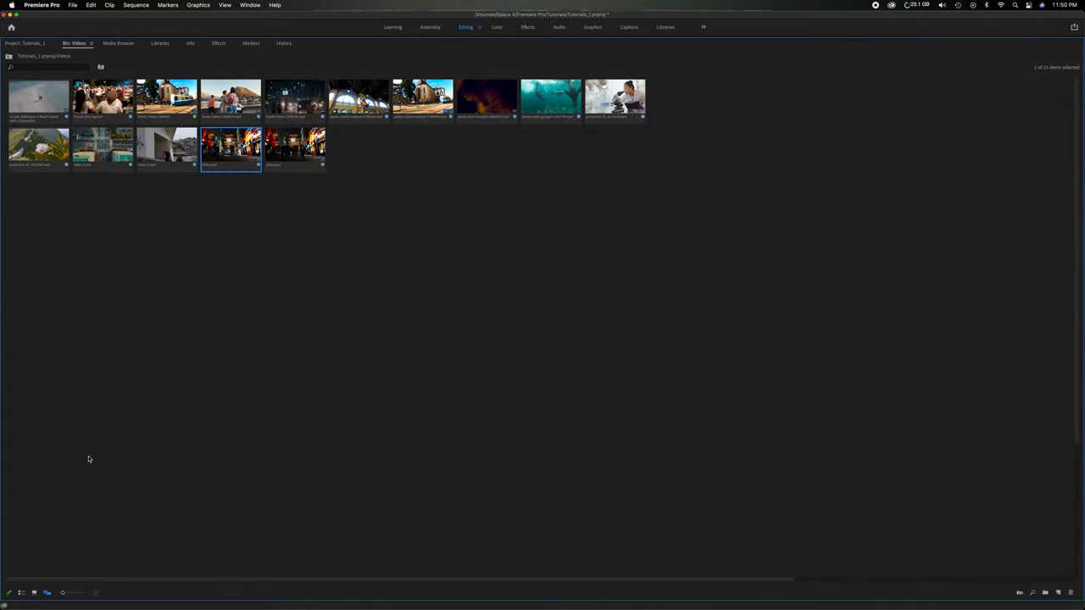
mouse_move(139, 550)
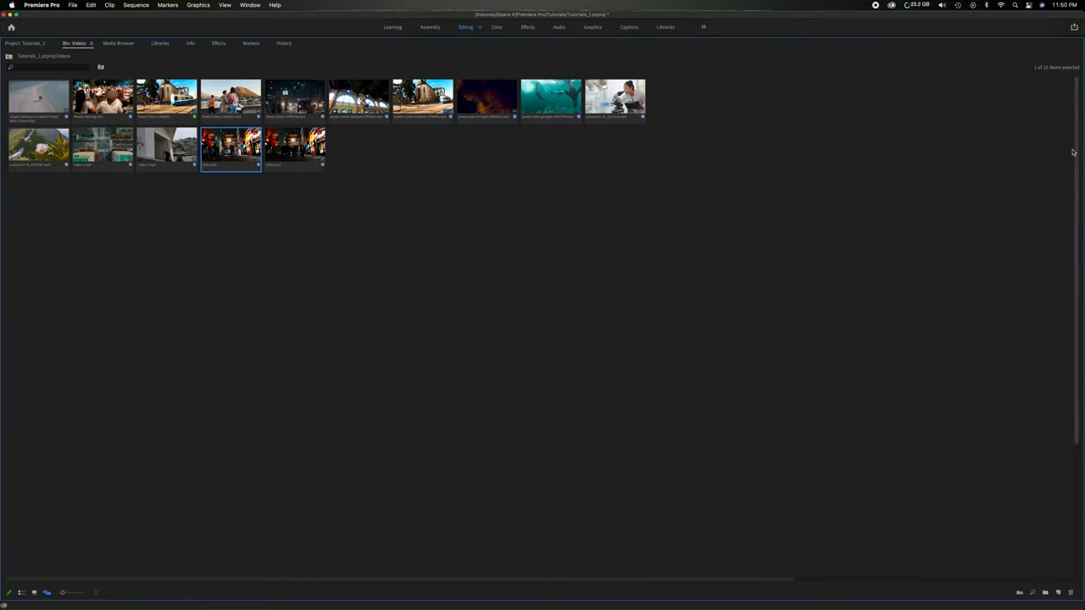
mouse_move(183, 454)
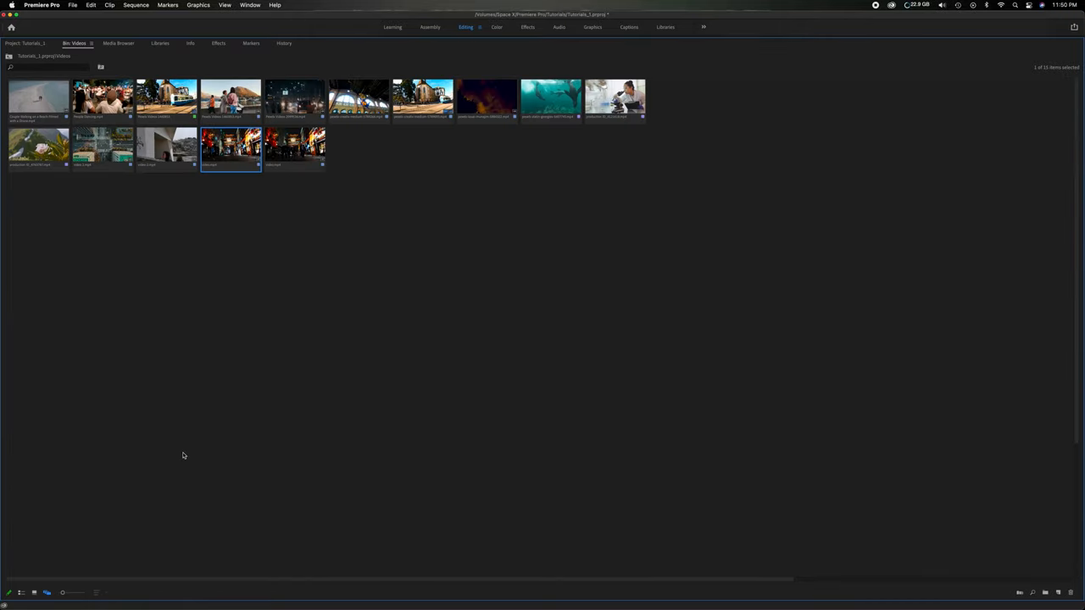
- Enlarge the Freeform thumbnails so each clip's file name is readable
drag(76, 594, 65, 594)
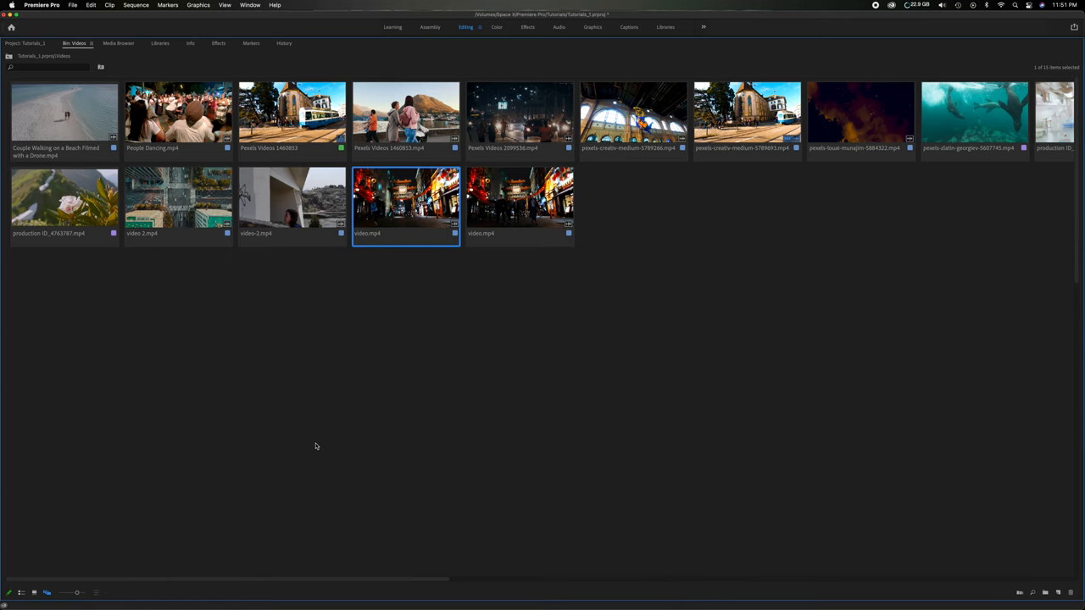
mouse_move(322, 437)
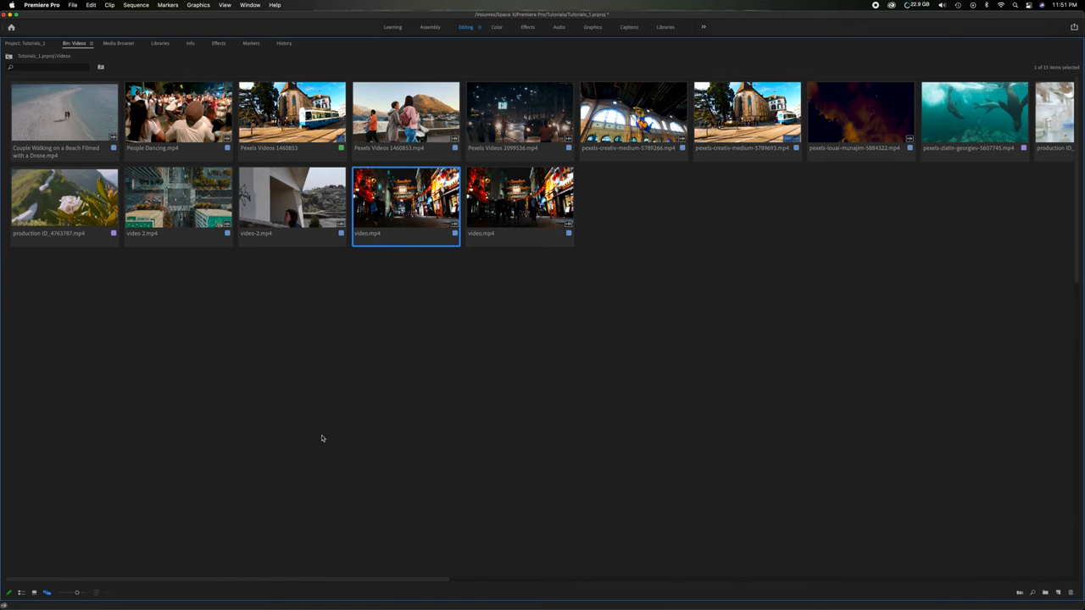
- Arrange the church-and-tram clip and two others into an overlapping row mid-canvas
drag(747, 119, 614, 288)
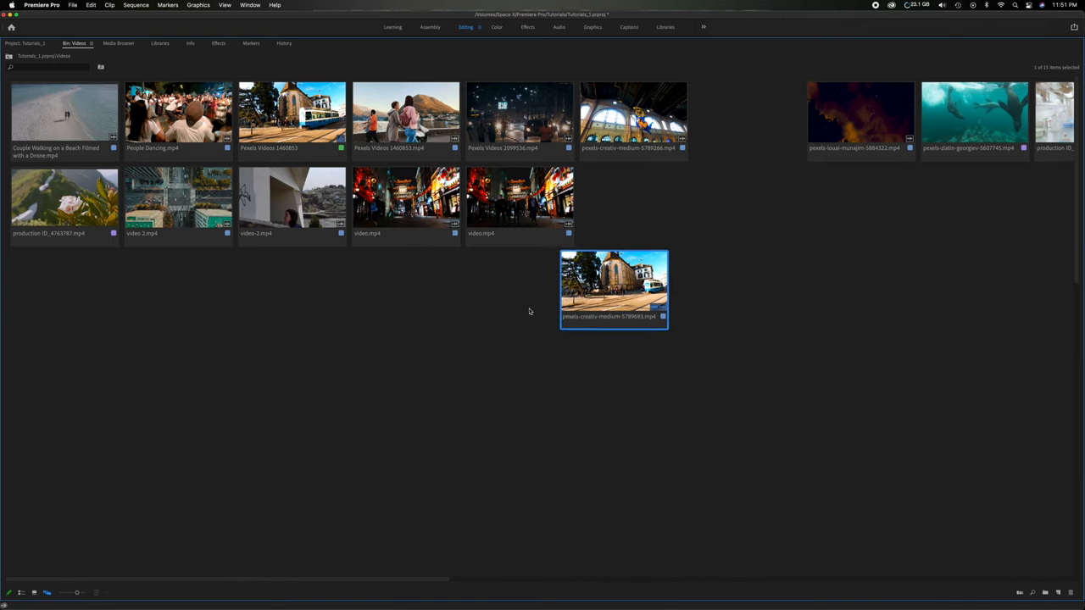
drag(614, 290, 366, 343)
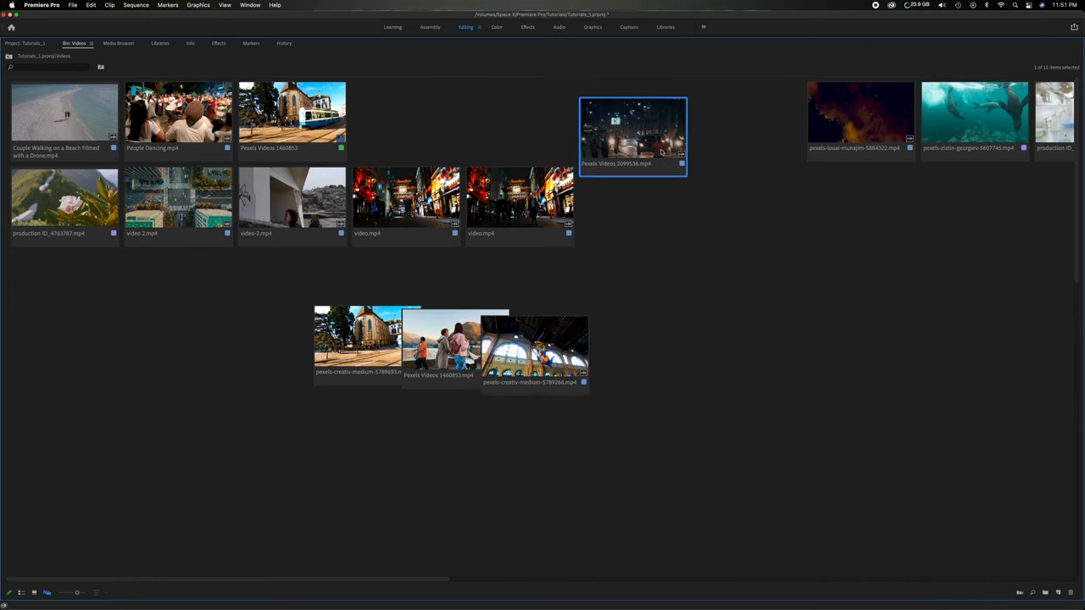
drag(635, 136, 620, 349)
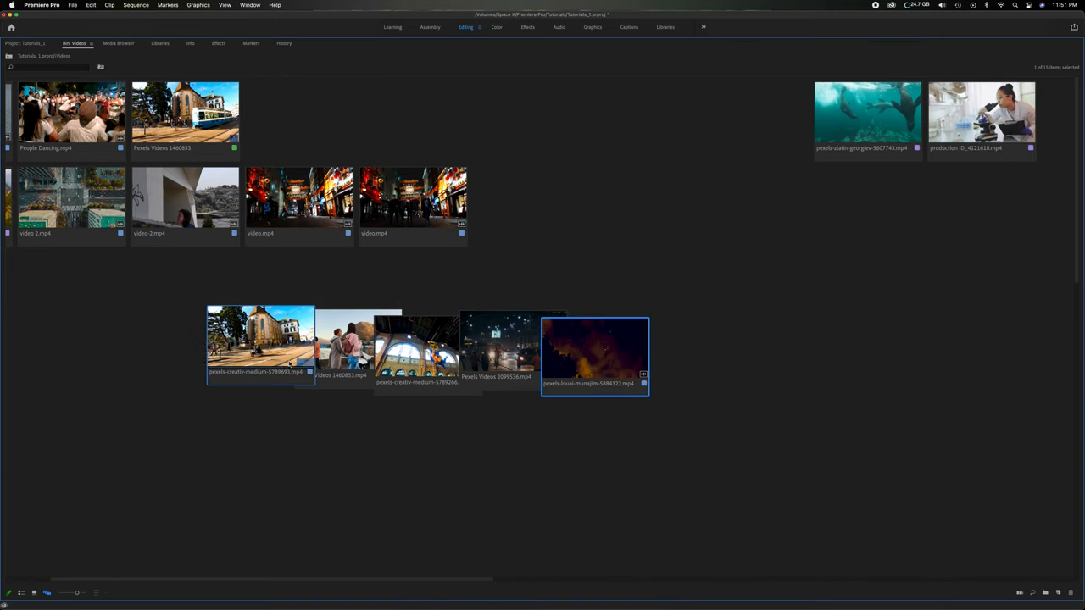
- Set new poster frames on the middle-row clips and deselect them on the canvas
click(262, 343)
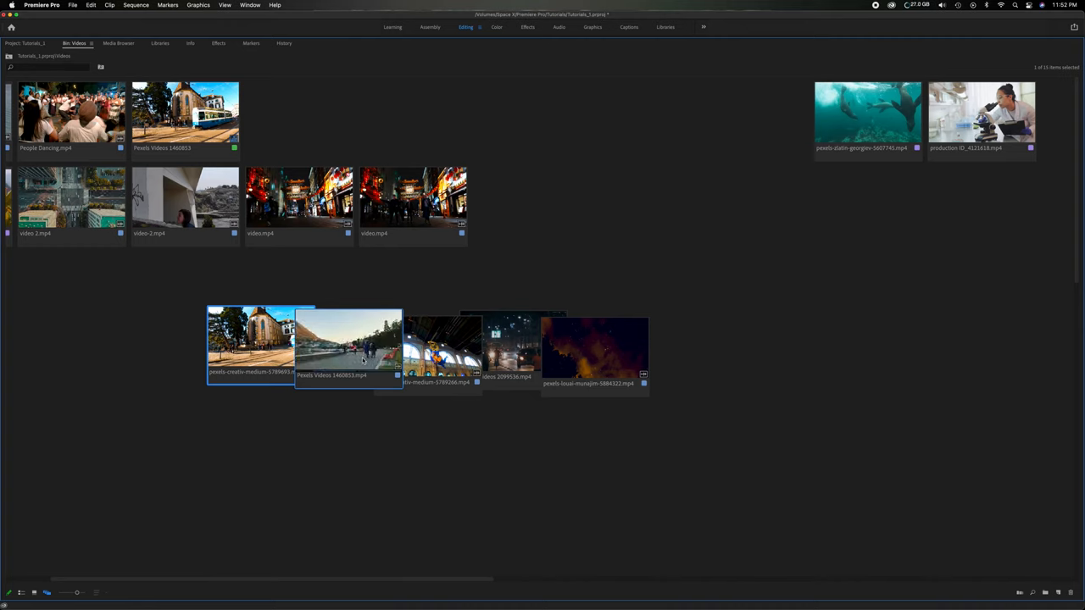
mouse_move(348, 351)
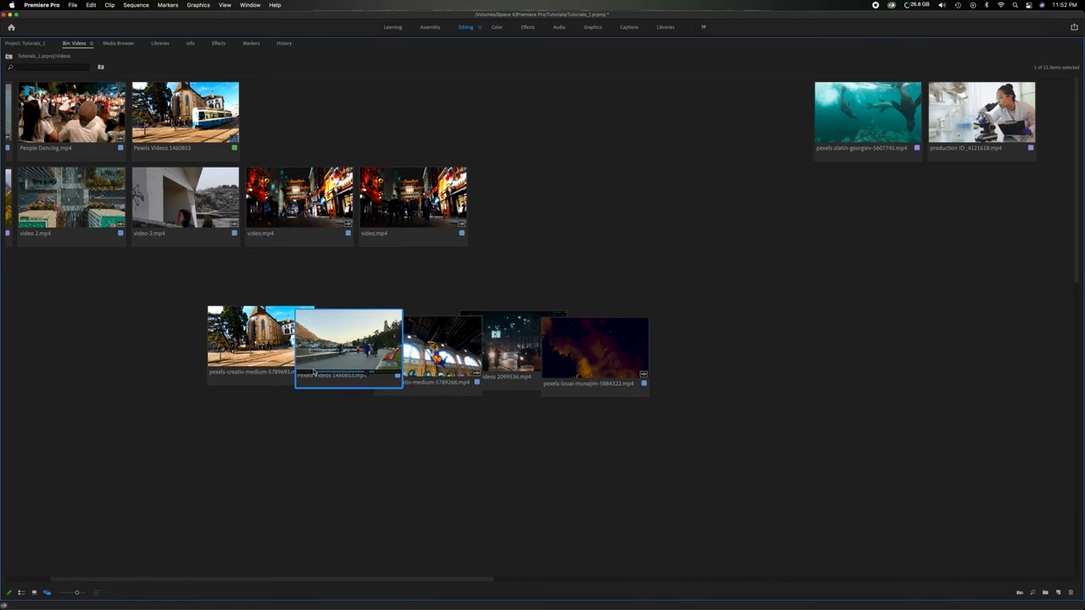
mouse_move(376, 377)
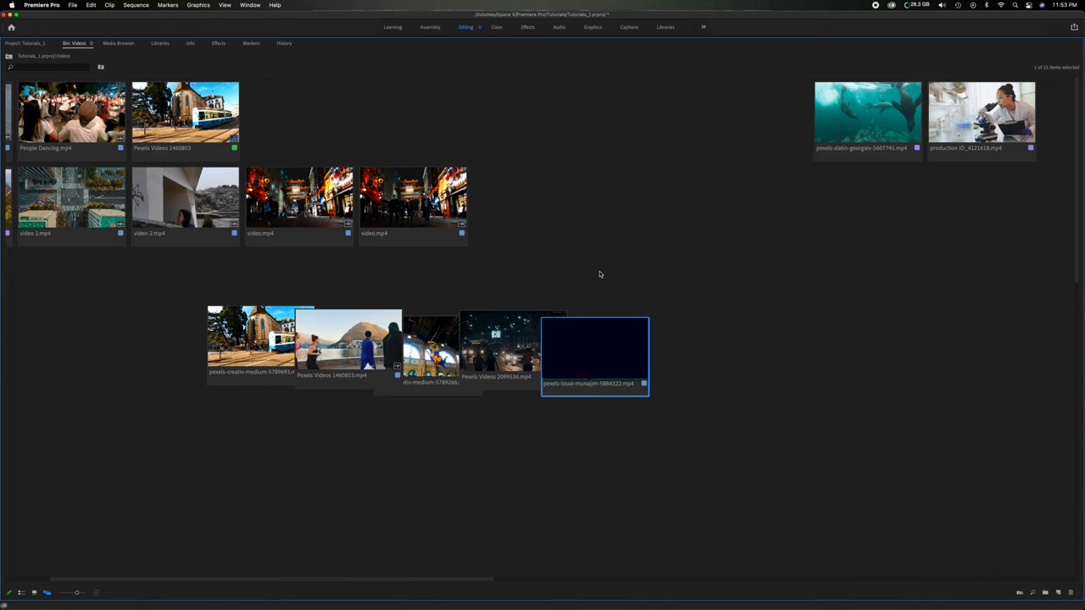
click(261, 343)
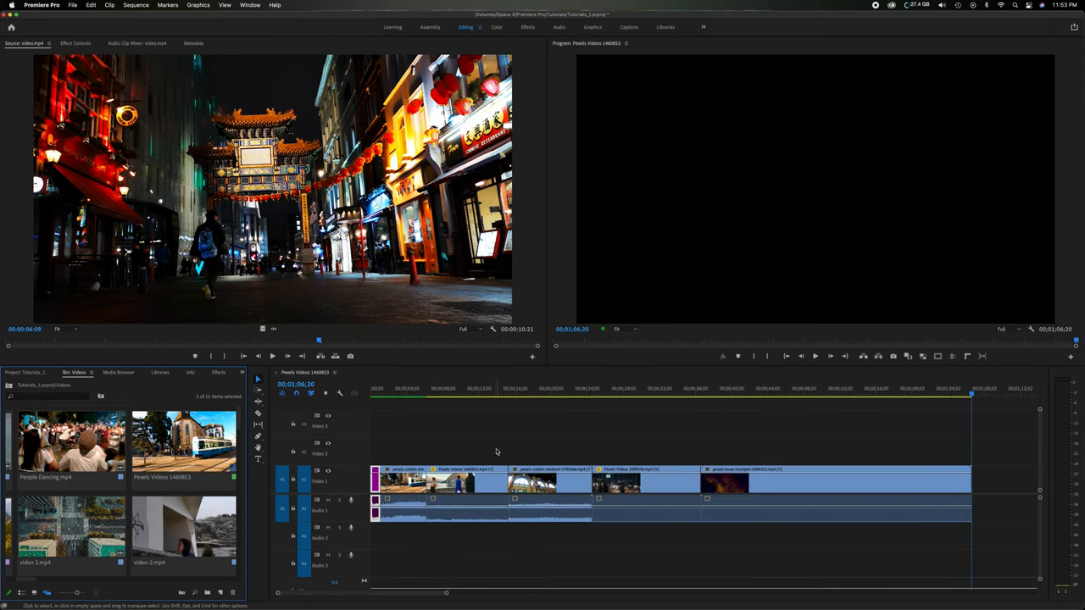
- Preview the assembled sequence at the lakeside runners, night sky and earlier clips
click(580, 394)
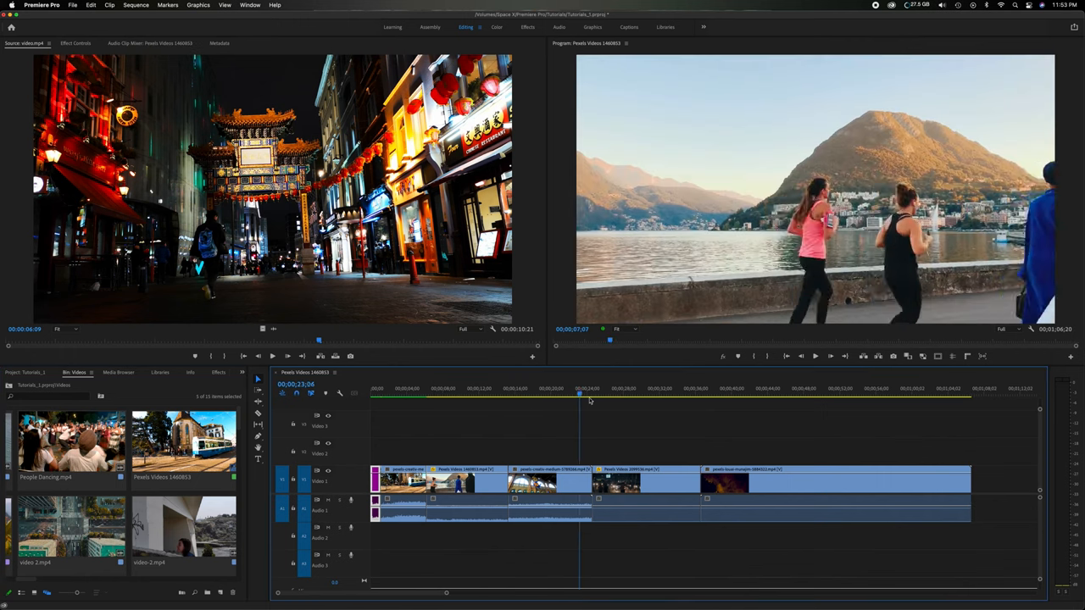
click(761, 397)
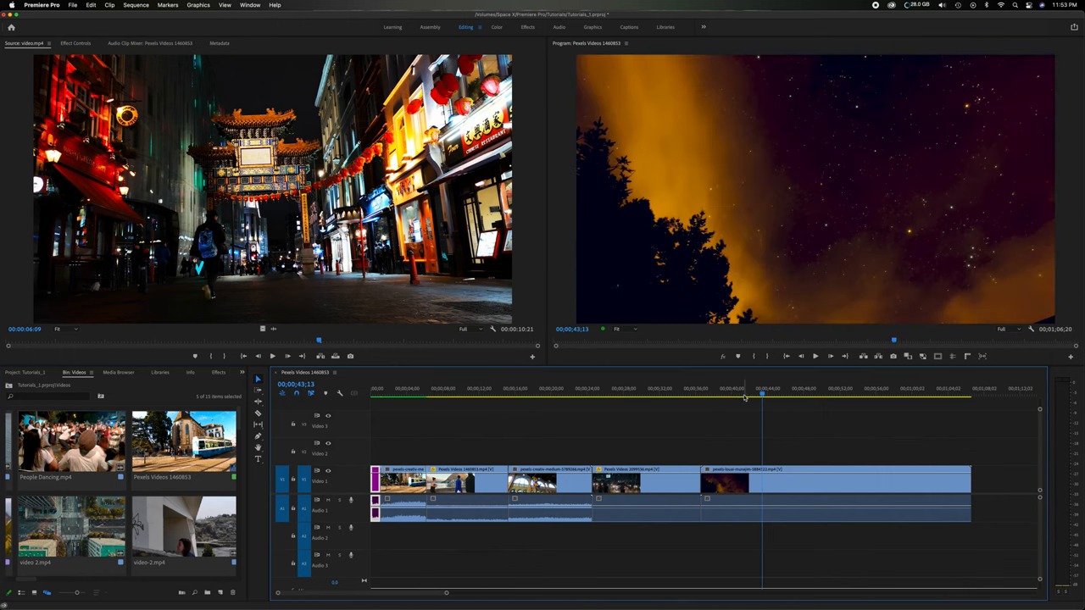
click(454, 393)
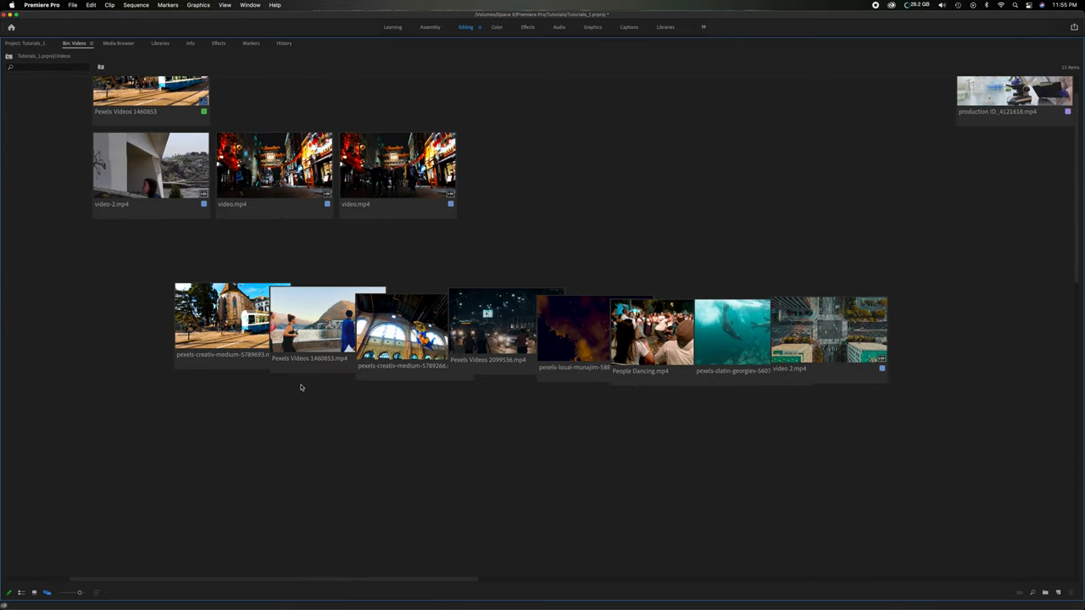
mouse_move(117, 320)
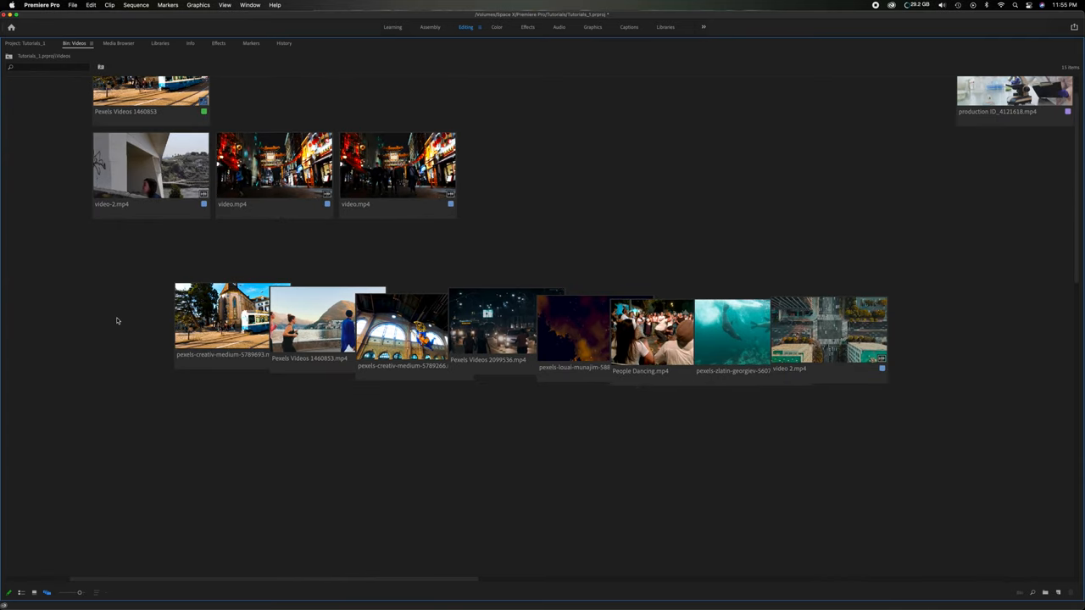
mouse_move(146, 321)
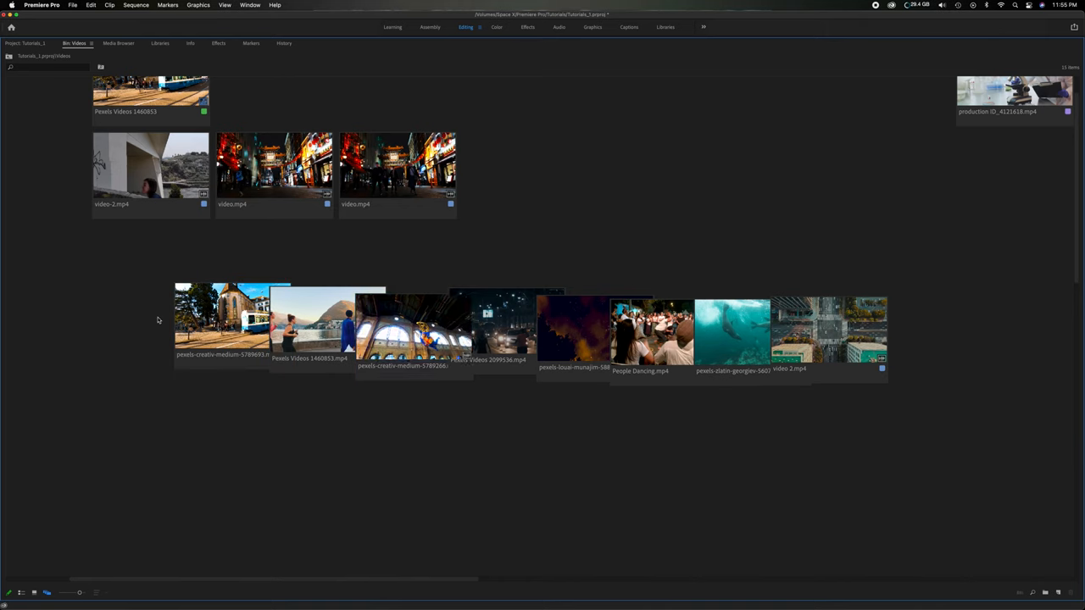
- Select the first clips of the extended middle row on the Freeform canvas
click(221, 325)
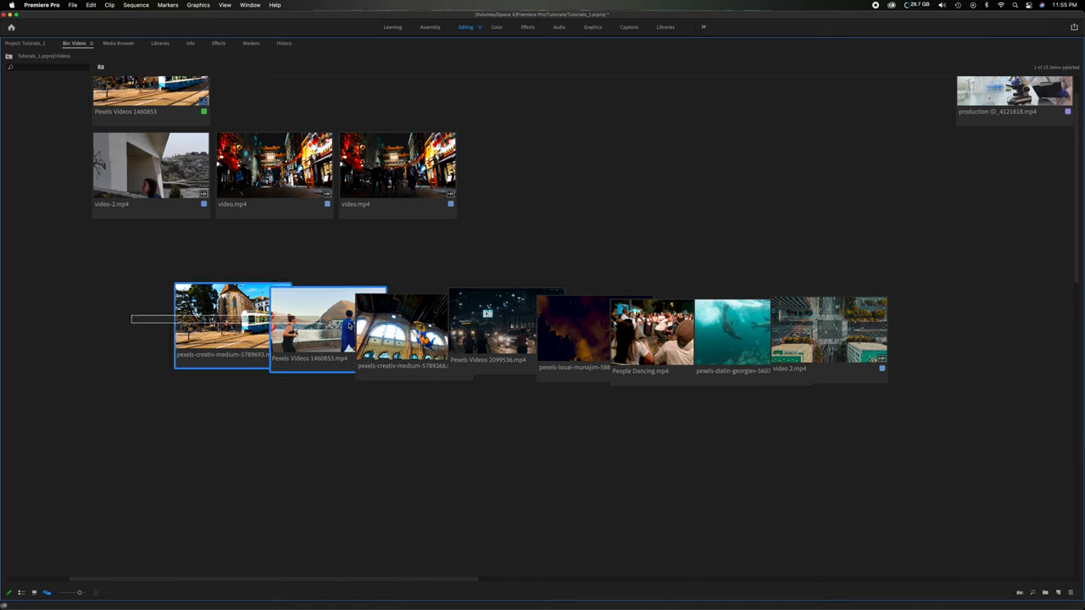
click(873, 335)
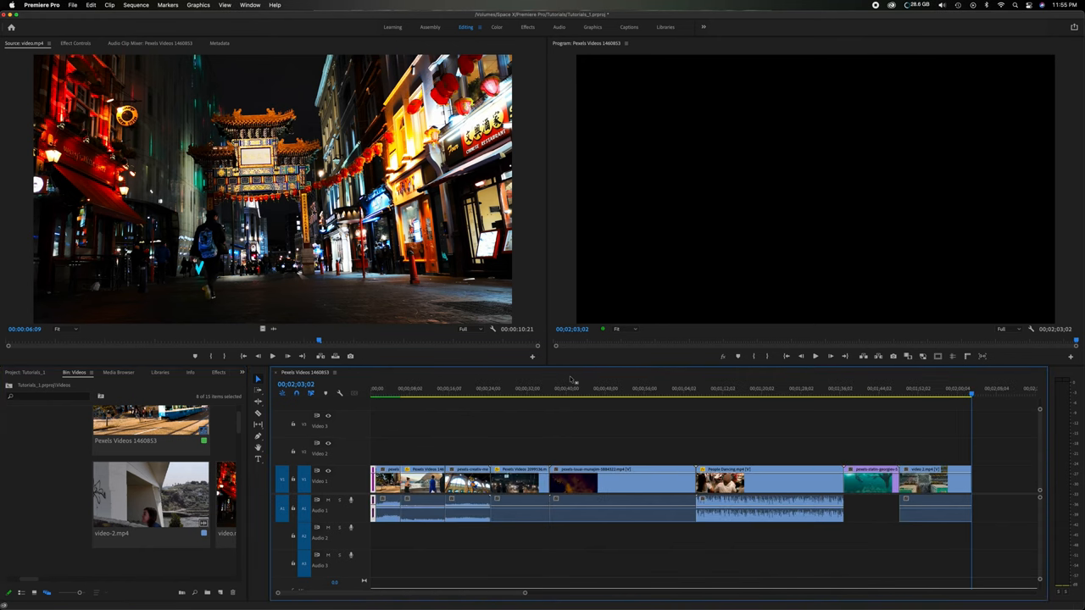
click(421, 390)
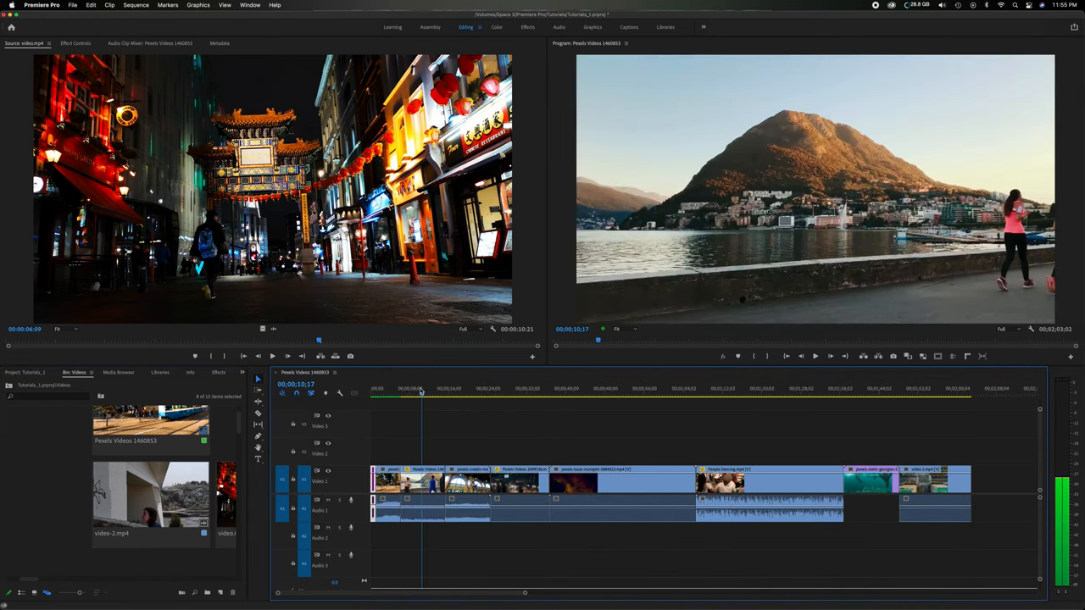
click(444, 388)
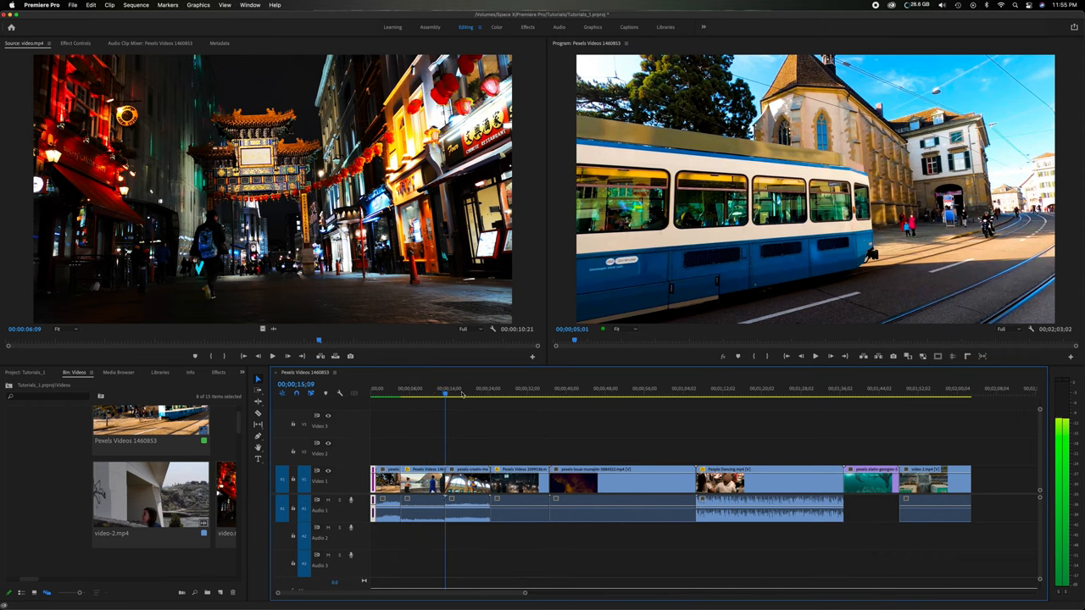
click(746, 393)
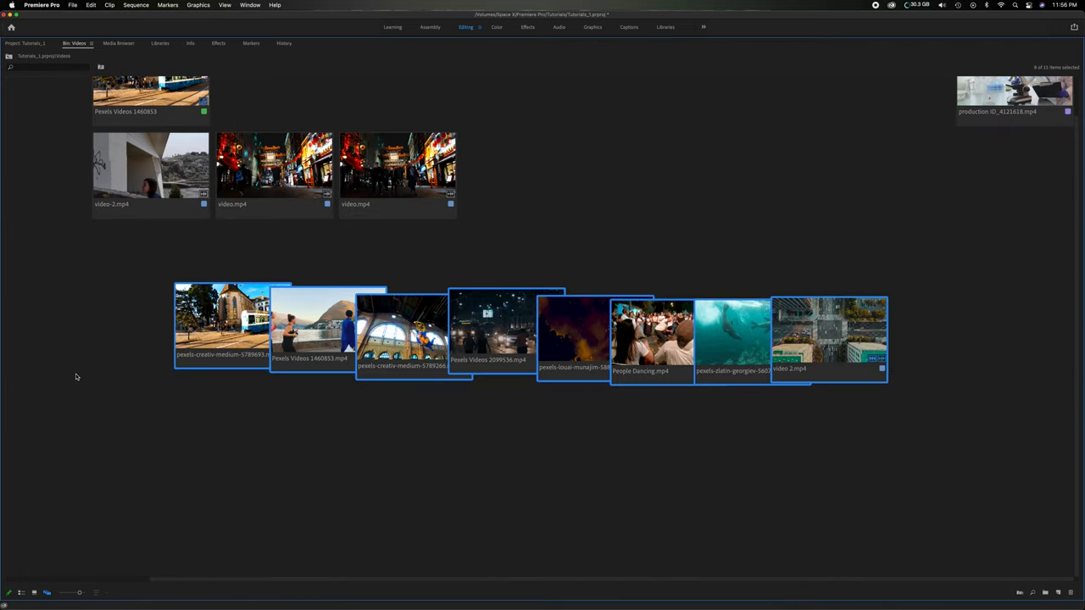
mouse_move(142, 350)
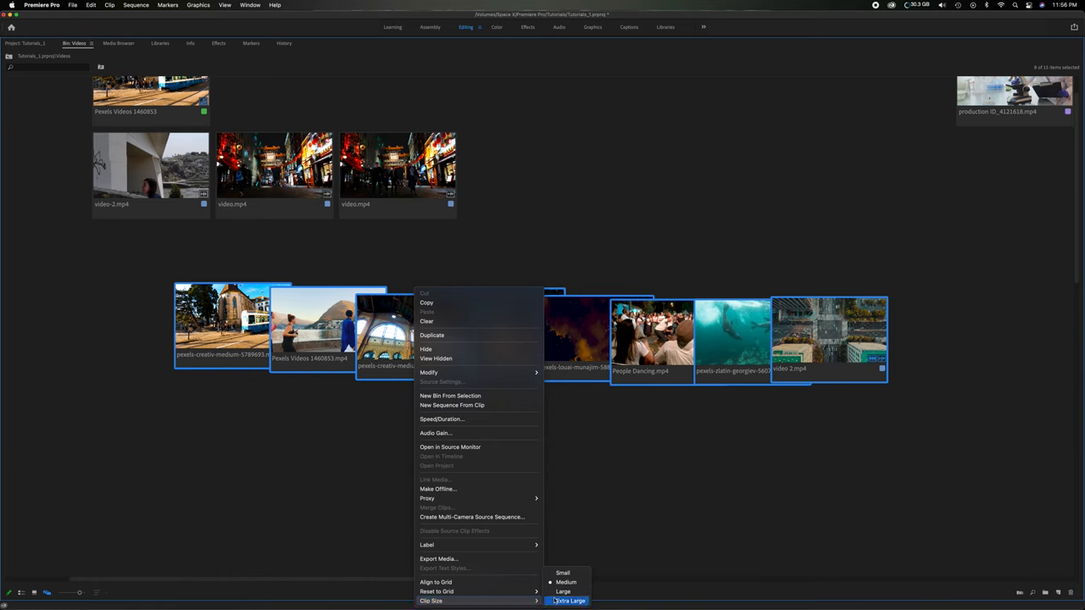
- Give the selected row a smaller thumbnail size so it restacks as a cascade
click(570, 600)
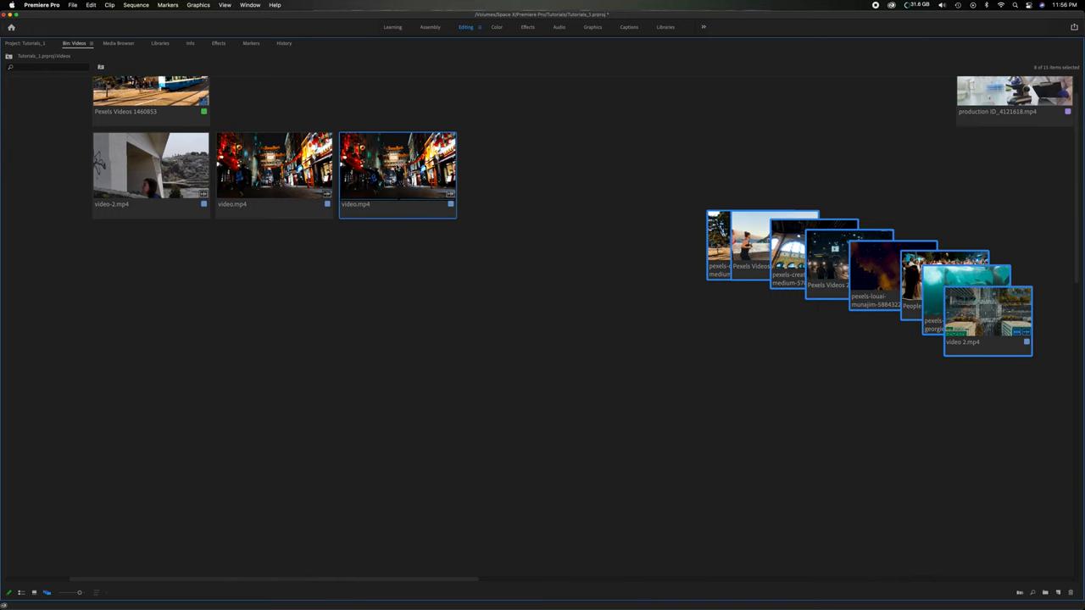
- Stack video.mp4, video 2.mp4 and the tram clip together at the canvas lower left
drag(273, 166, 166, 396)
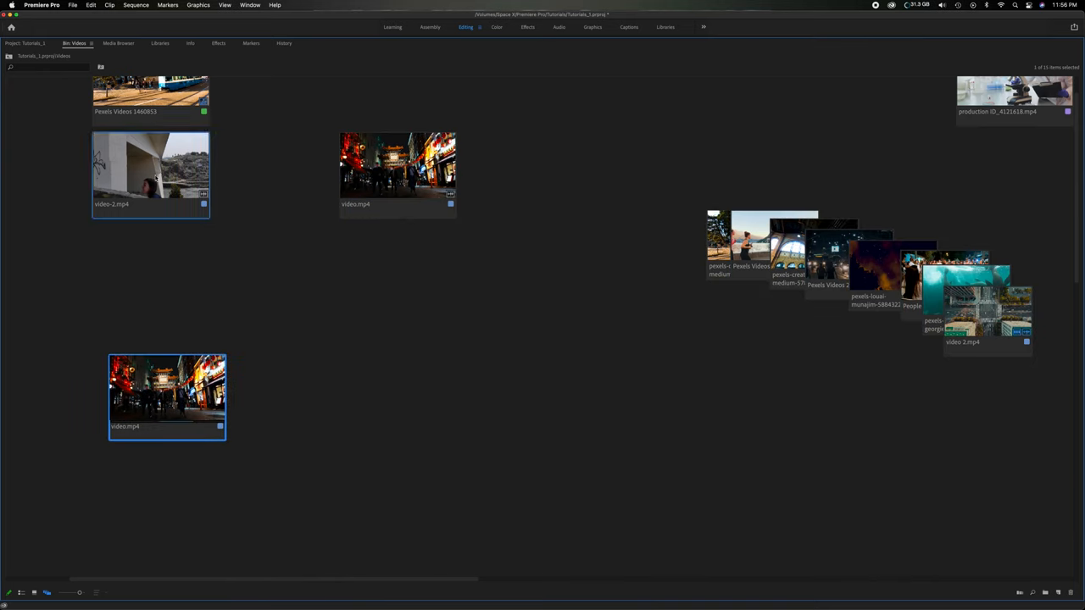
drag(150, 166, 244, 415)
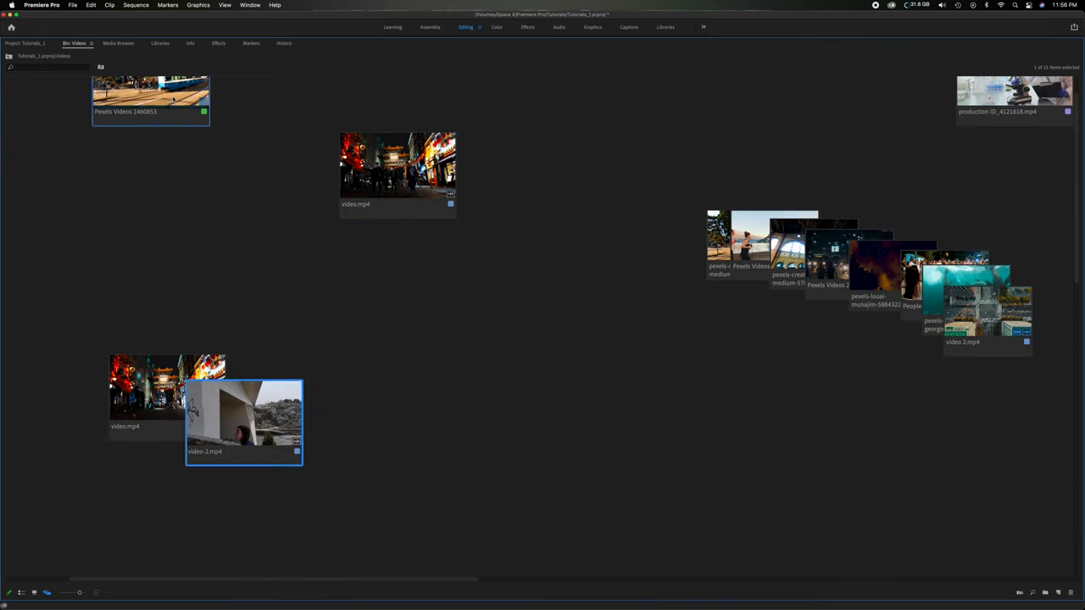
drag(149, 93, 319, 428)
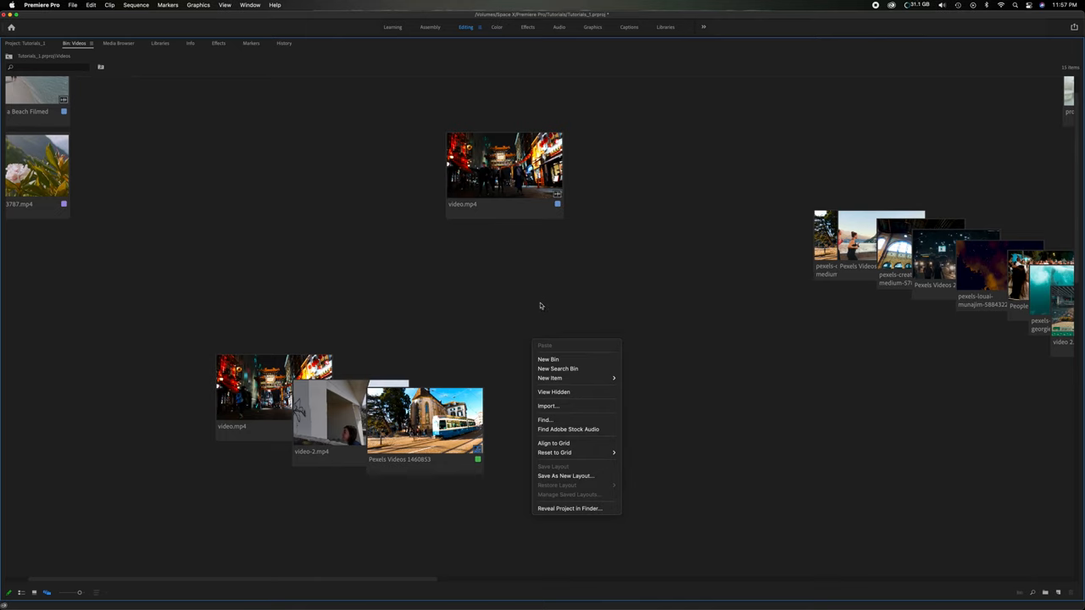
mouse_move(566, 475)
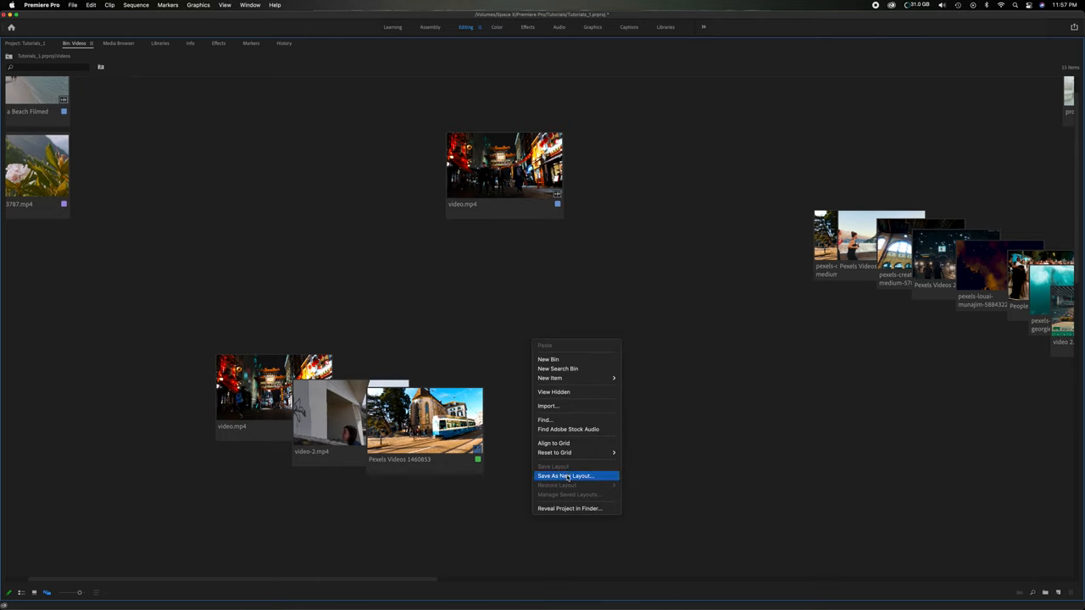
- Save the Freeform arrangement as a layout named 'New layout 2'
click(567, 475)
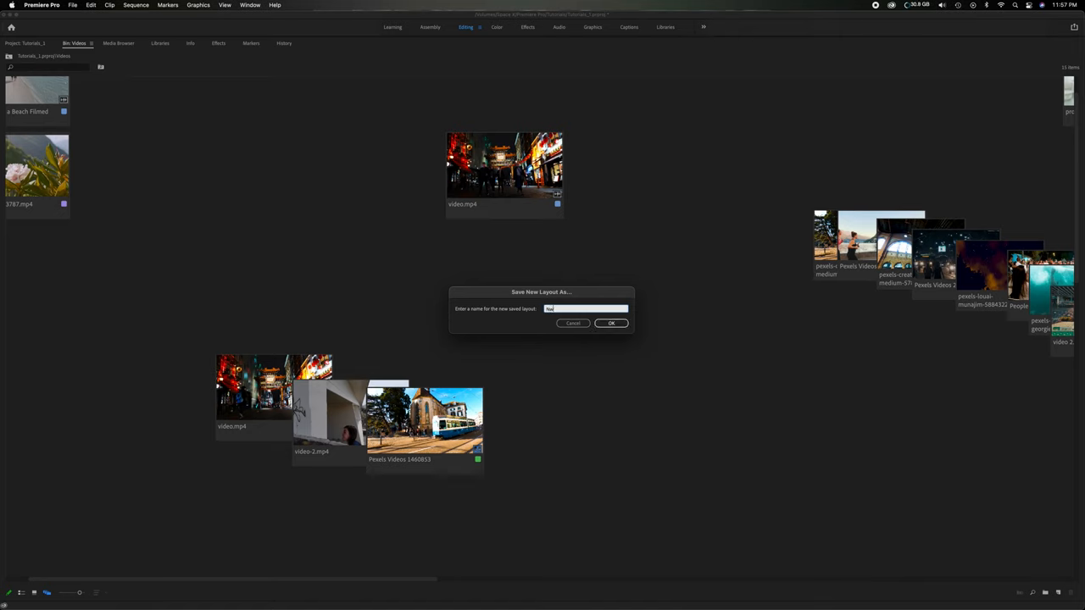
text(New layout 2)
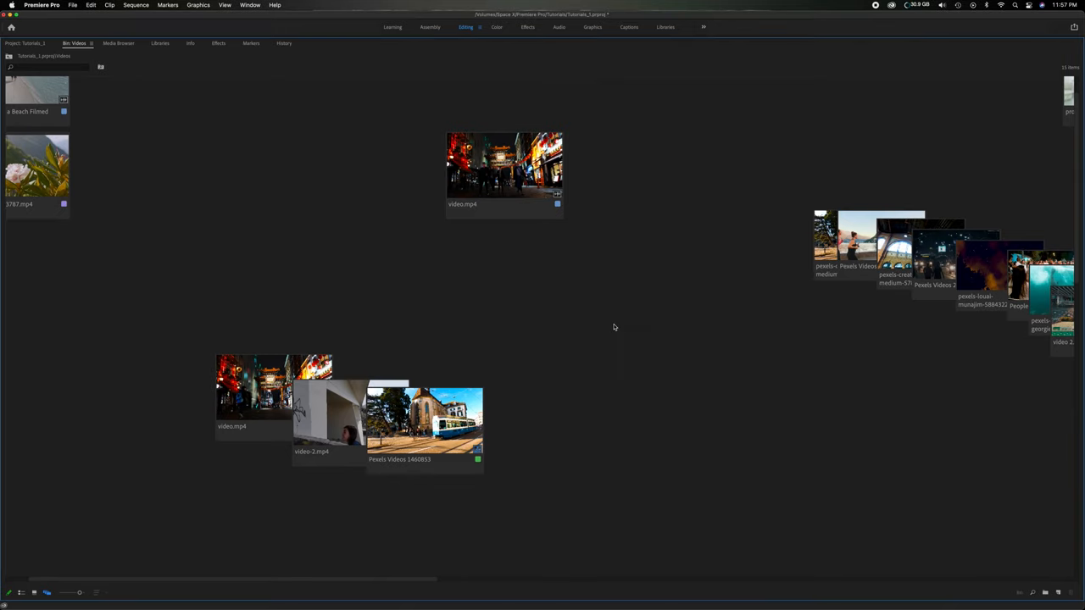
mouse_move(593, 323)
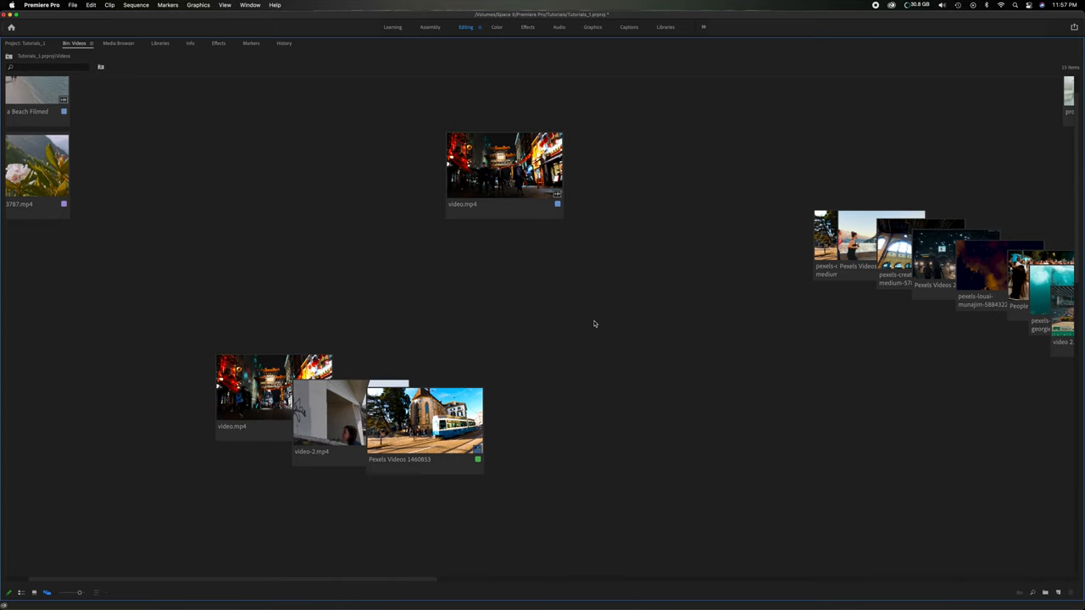
- Reset the freeform canvas so all clips return to an even thumbnail grid
right_click(522, 307)
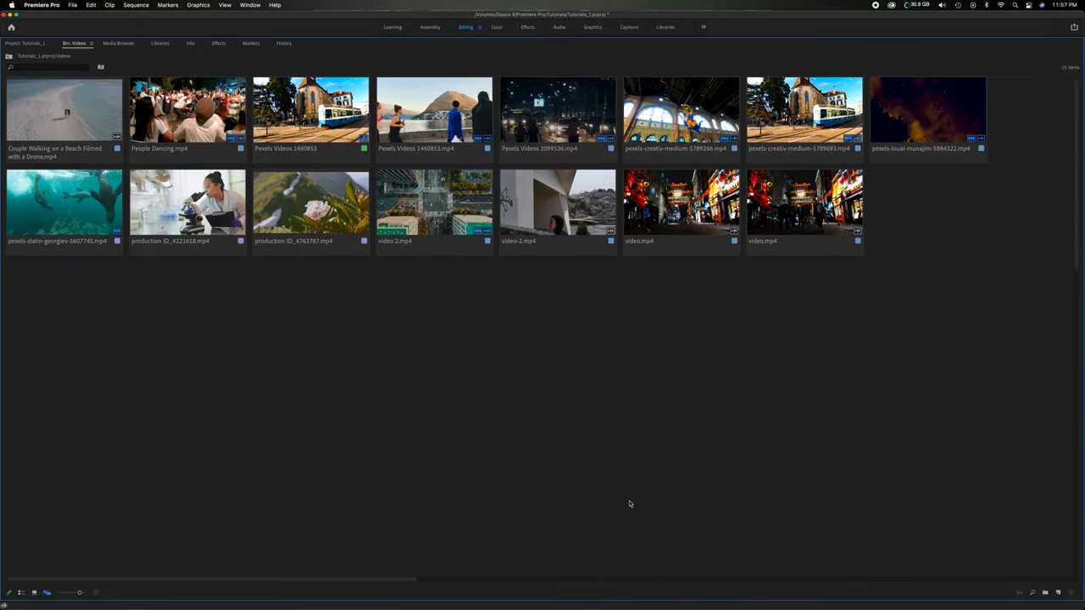
mouse_move(767, 366)
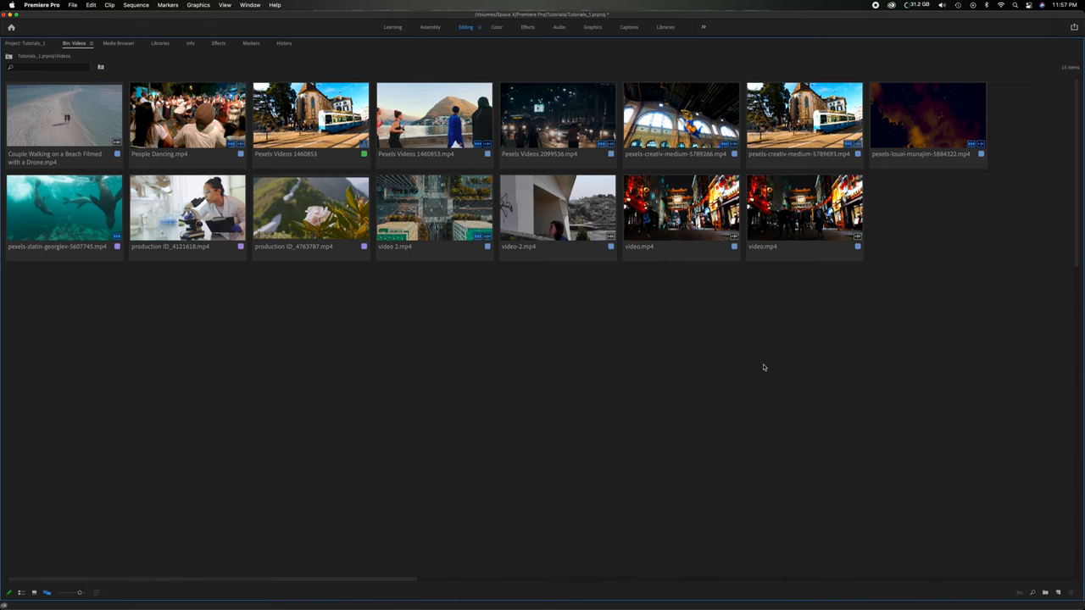
- Restore the saved layout New layout 2, bringing the clip stacks back
right_click(394, 349)
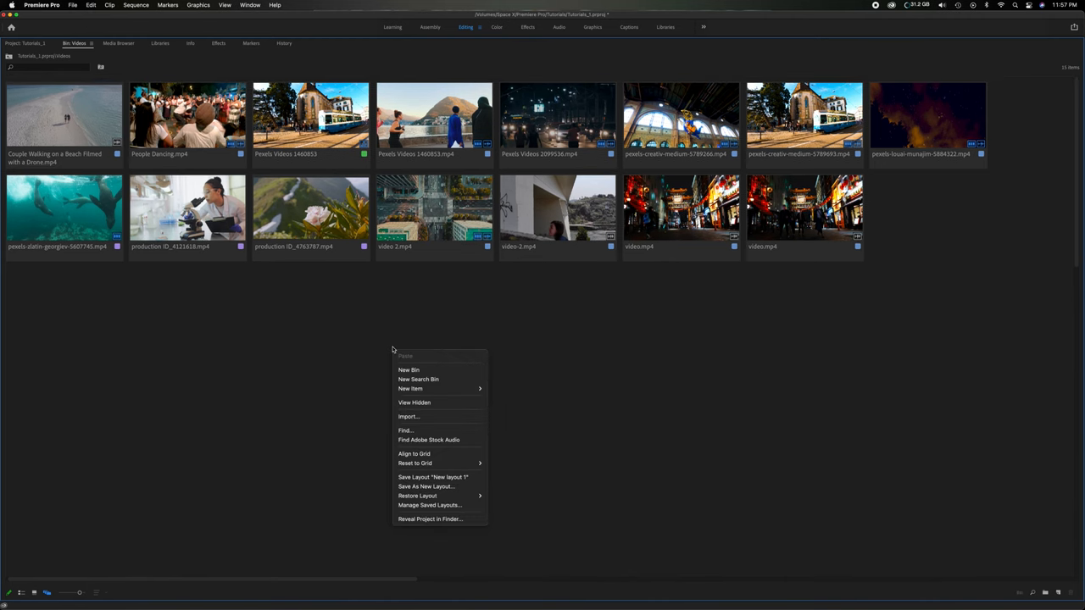
mouse_move(417, 496)
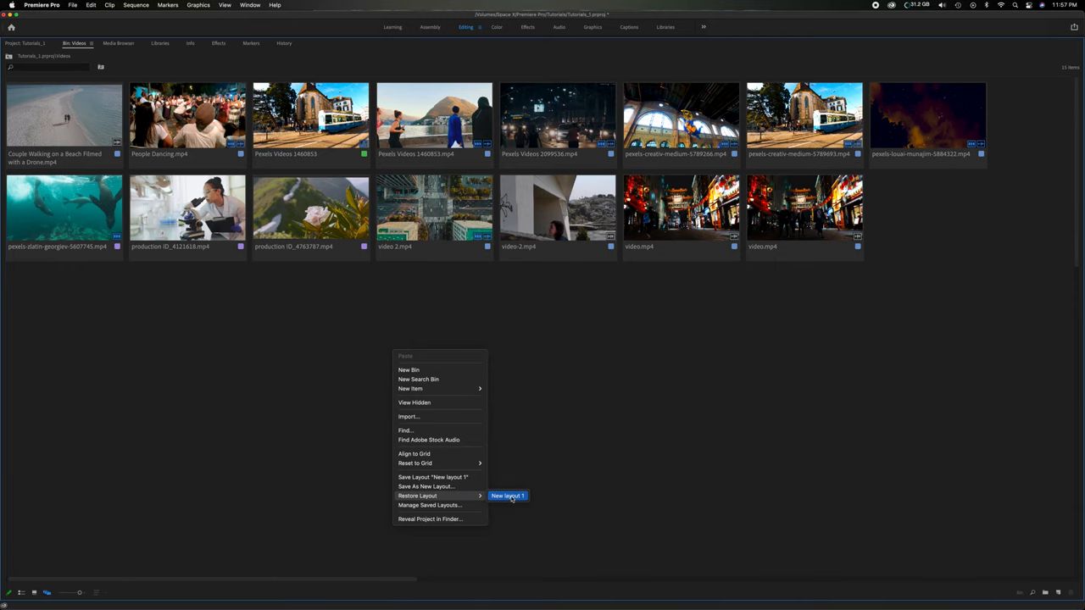
click(507, 495)
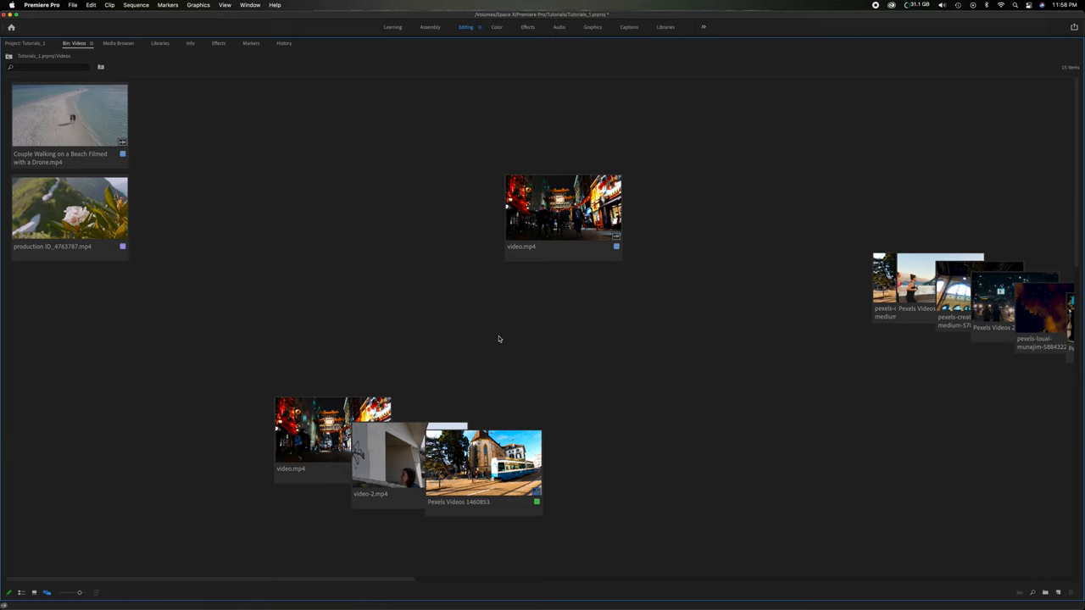
- Delete New layout 2 via Manage Saved Layouts and confirm Restore Layout is greyed out
right_click(499, 331)
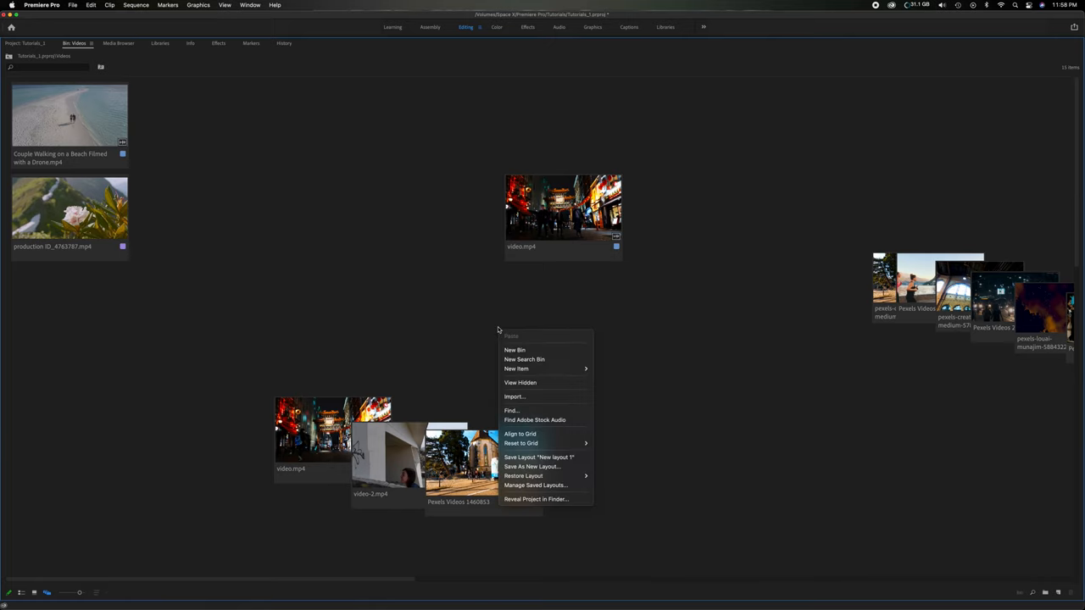
mouse_move(536, 485)
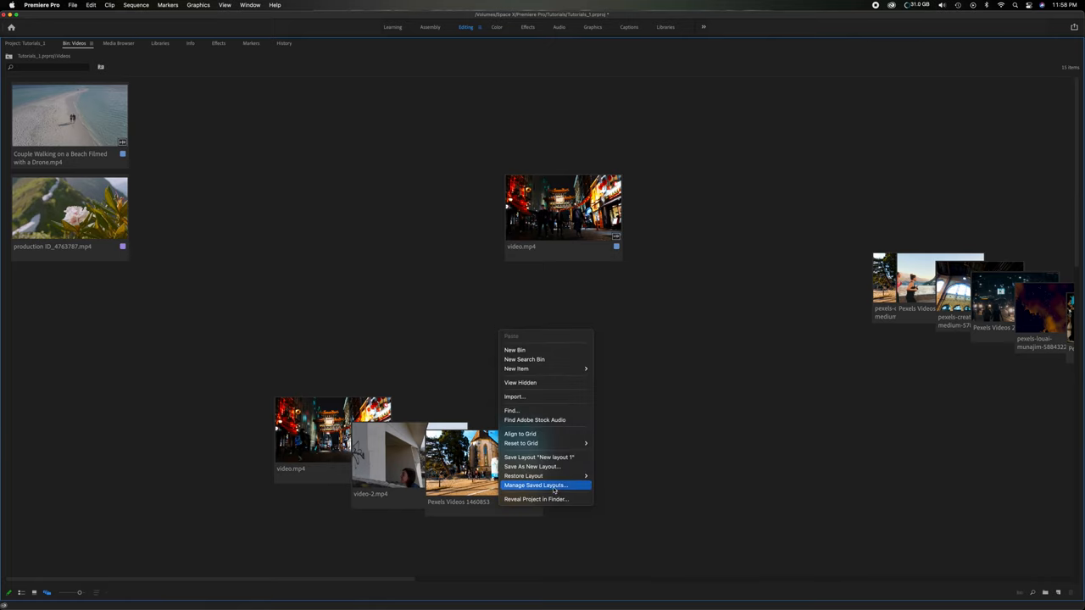
click(534, 485)
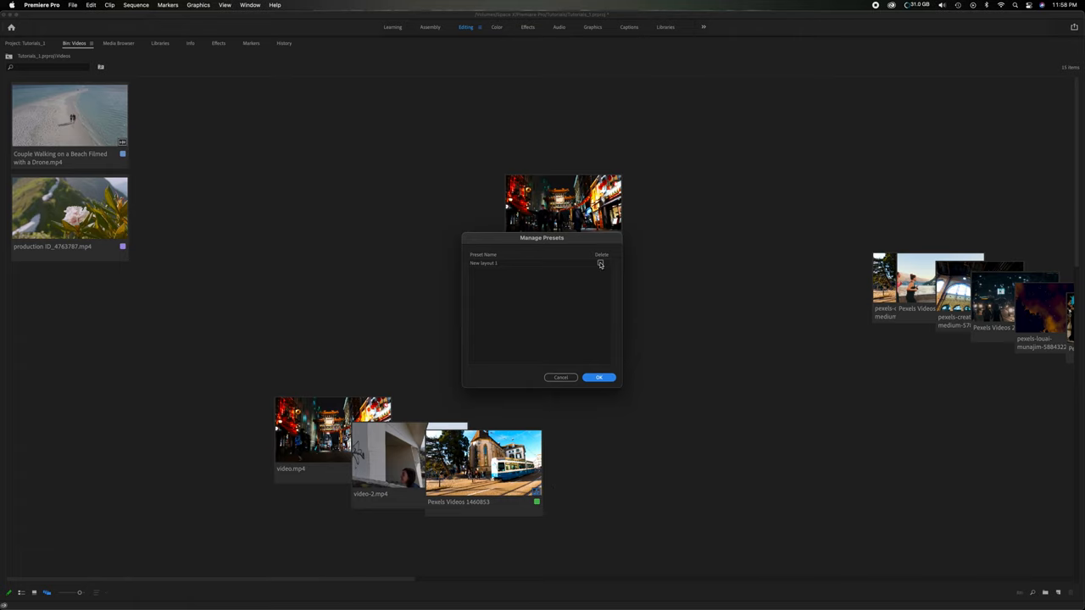
click(599, 377)
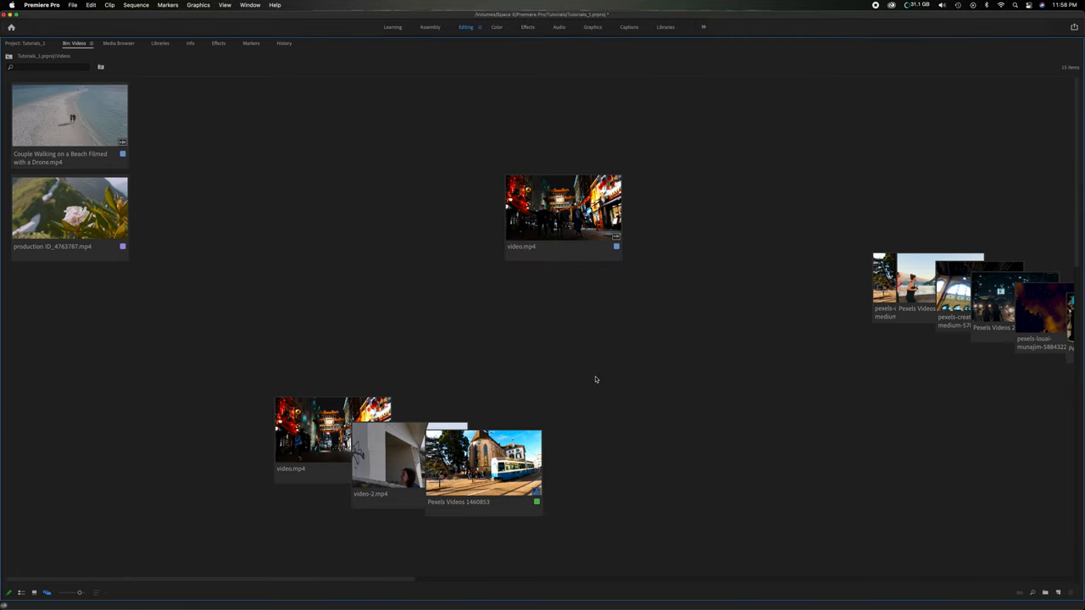
right_click(595, 380)
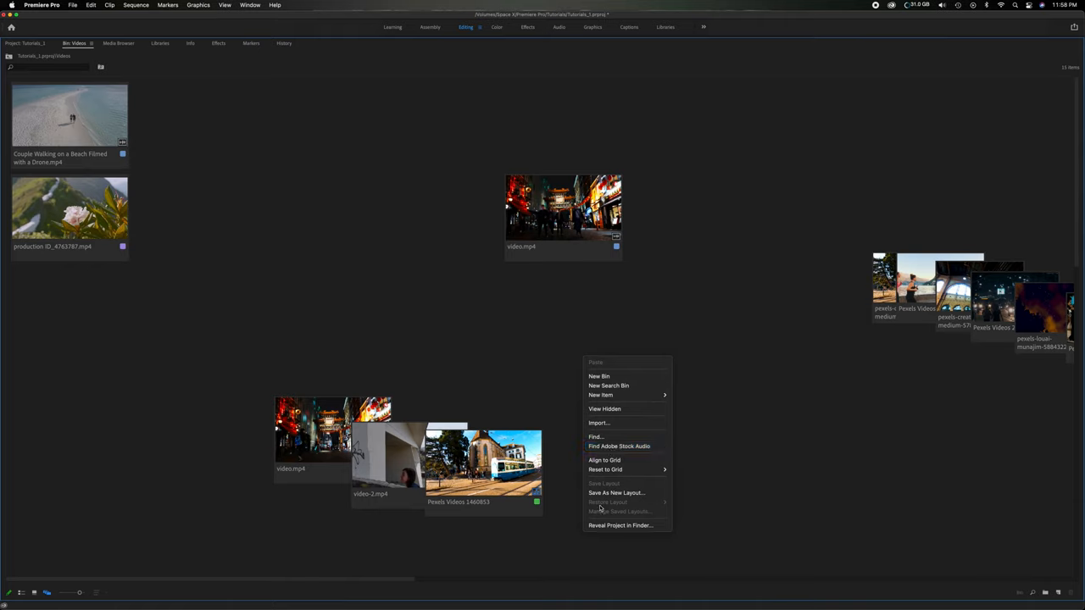
mouse_move(630, 505)
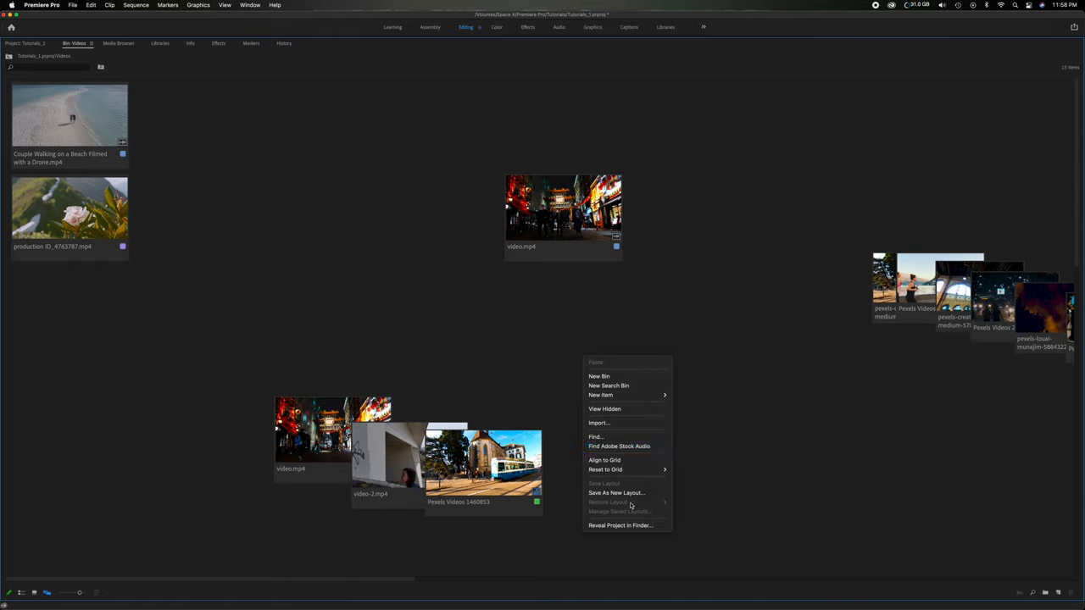
click(553, 406)
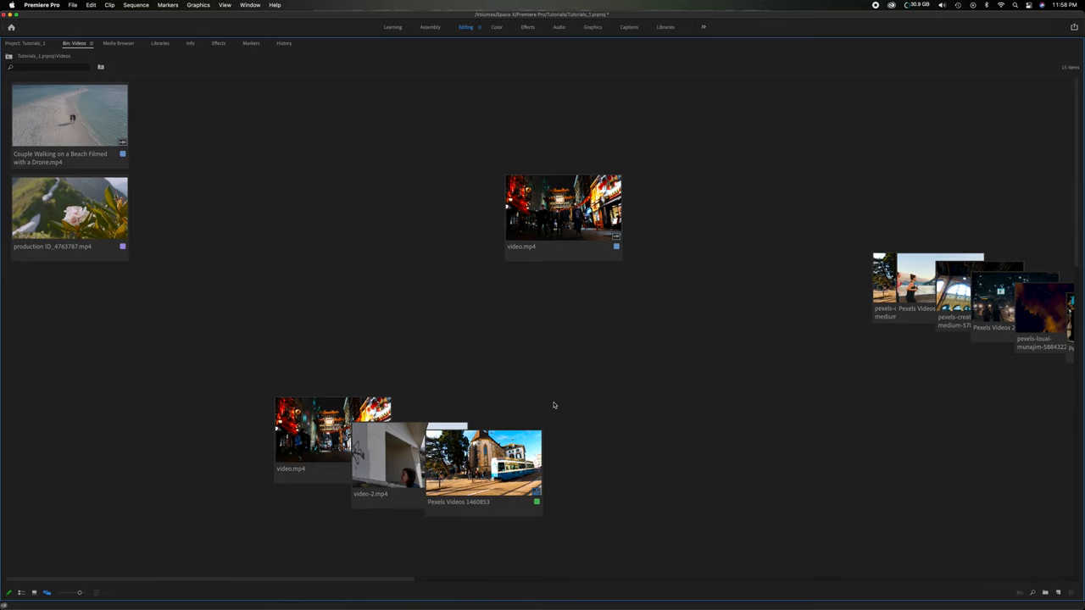